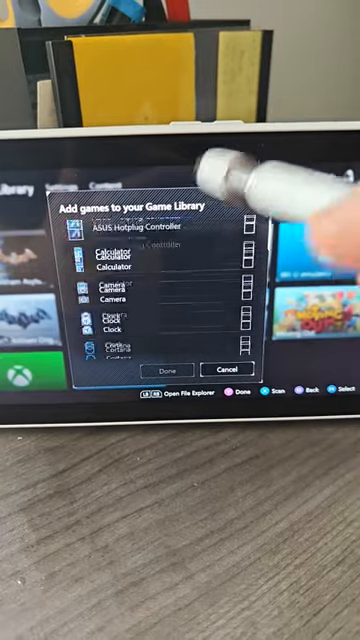
Add RivaTuner Statistics Server from the add-games list and return to the Game Library grid.
{"action": "scroll", "scroll_direction": "down", "scroll_amount": 3}
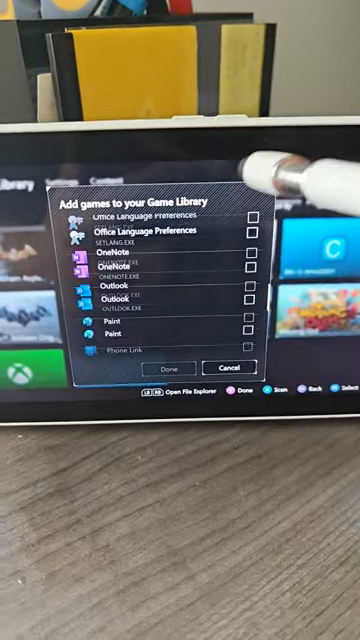
{"action": "scroll", "scroll_direction": "down", "scroll_amount": 3}
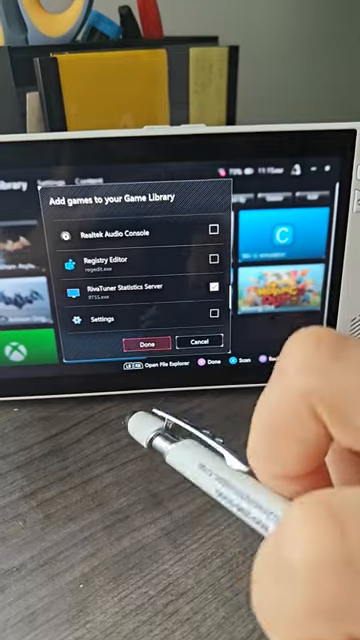
{"action": "left_click", "coordinate": [164, 340]}
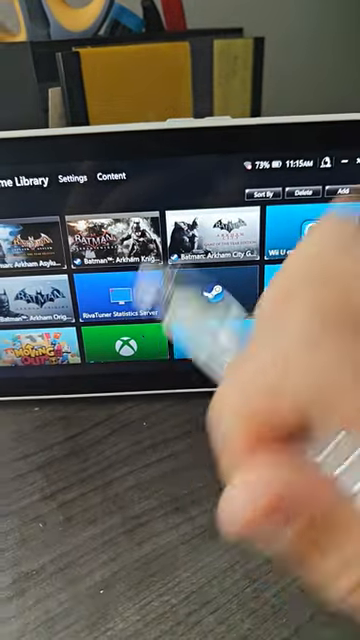